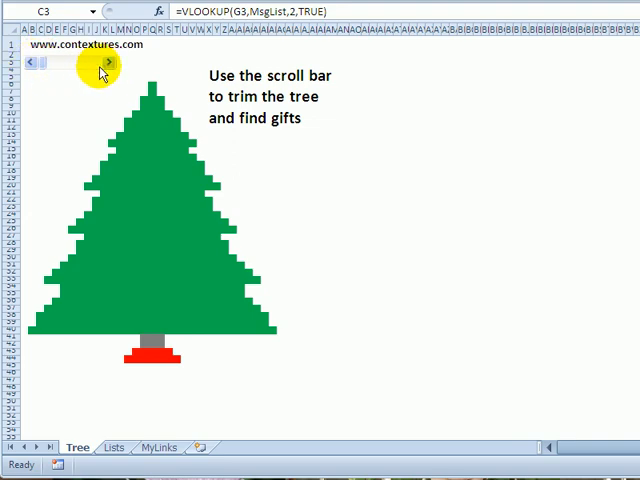
{"action": "mouse_move", "coordinate": [256, 90]}
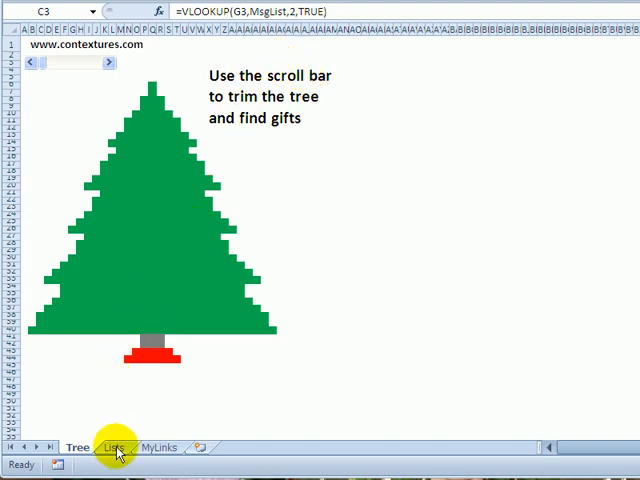
Review the progress message list and select cell G3 holding the progress value
{"action": "left_click", "coordinate": [112, 448]}
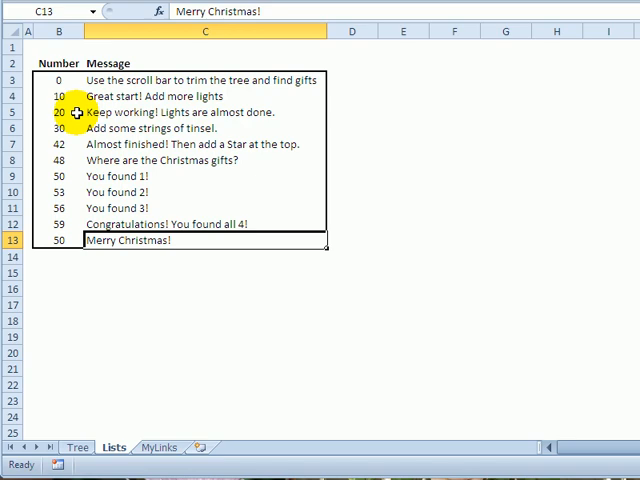
{"action": "left_click", "coordinate": [76, 448]}
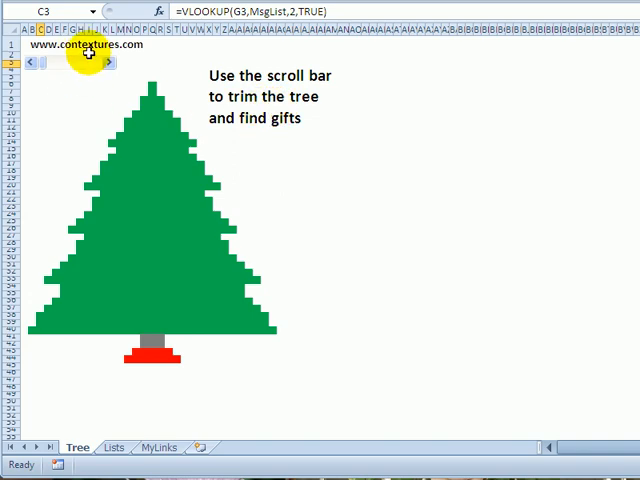
{"action": "left_click", "coordinate": [80, 96]}
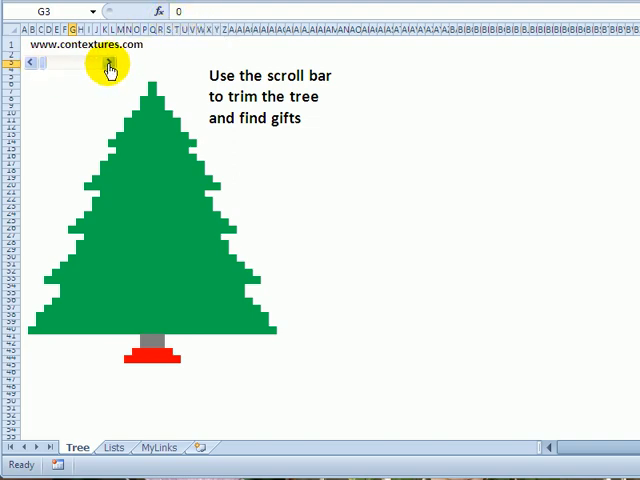
Raise G3 to 15, 32 and 48 to add coloured lights, tinsel and a star on top
{"action": "left_click", "coordinate": [108, 62]}
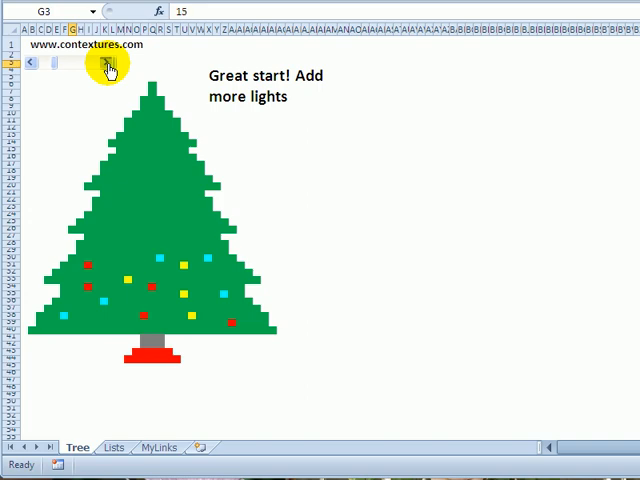
{"action": "left_click", "coordinate": [108, 62]}
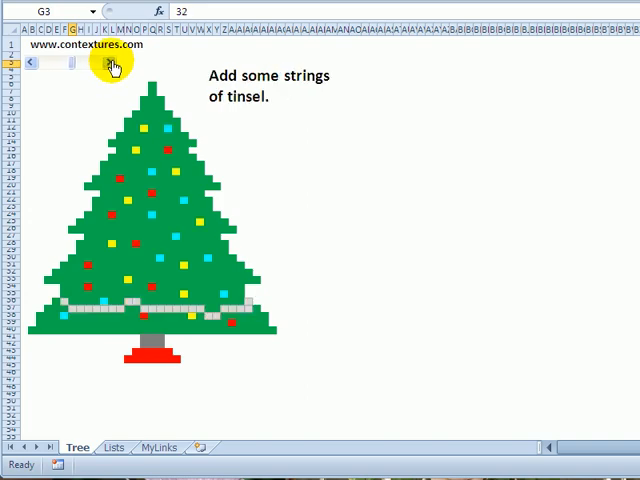
{"action": "left_click", "coordinate": [108, 64]}
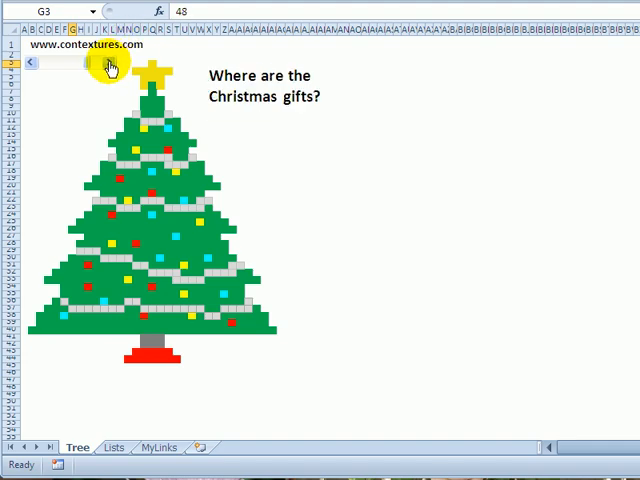
Raise G3 to 60 to reveal all four gifts and the 'Merry Christmas!' message
{"action": "left_click", "coordinate": [104, 64]}
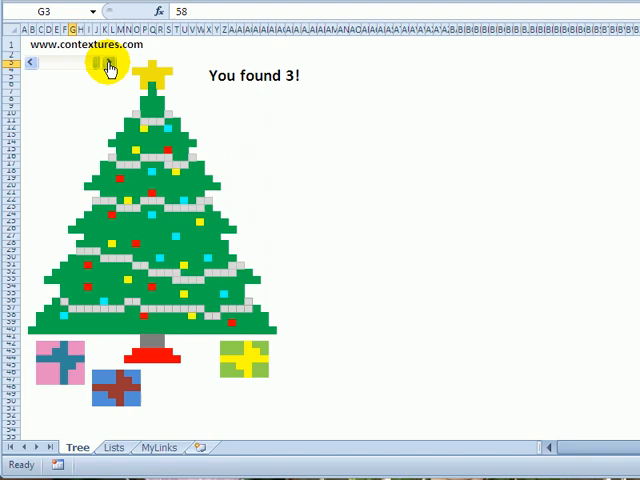
{"action": "left_click", "coordinate": [104, 62]}
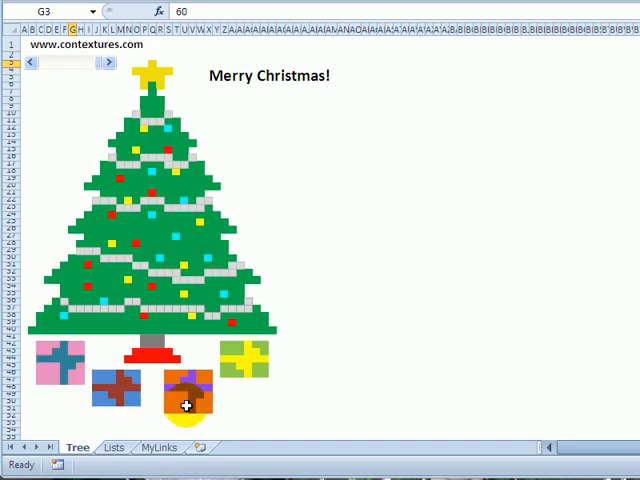
{"action": "mouse_move", "coordinate": [268, 80]}
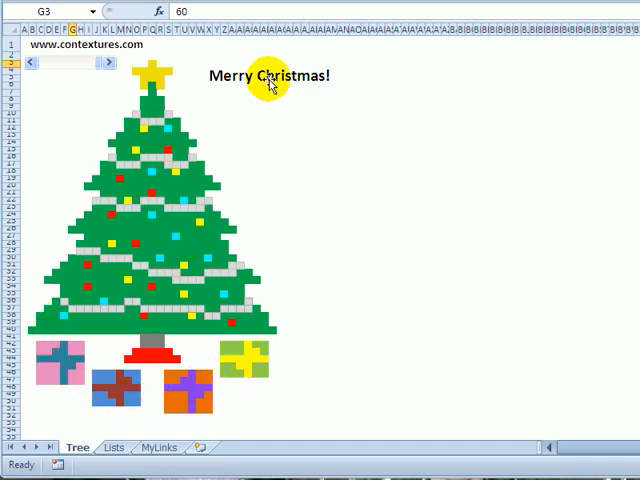